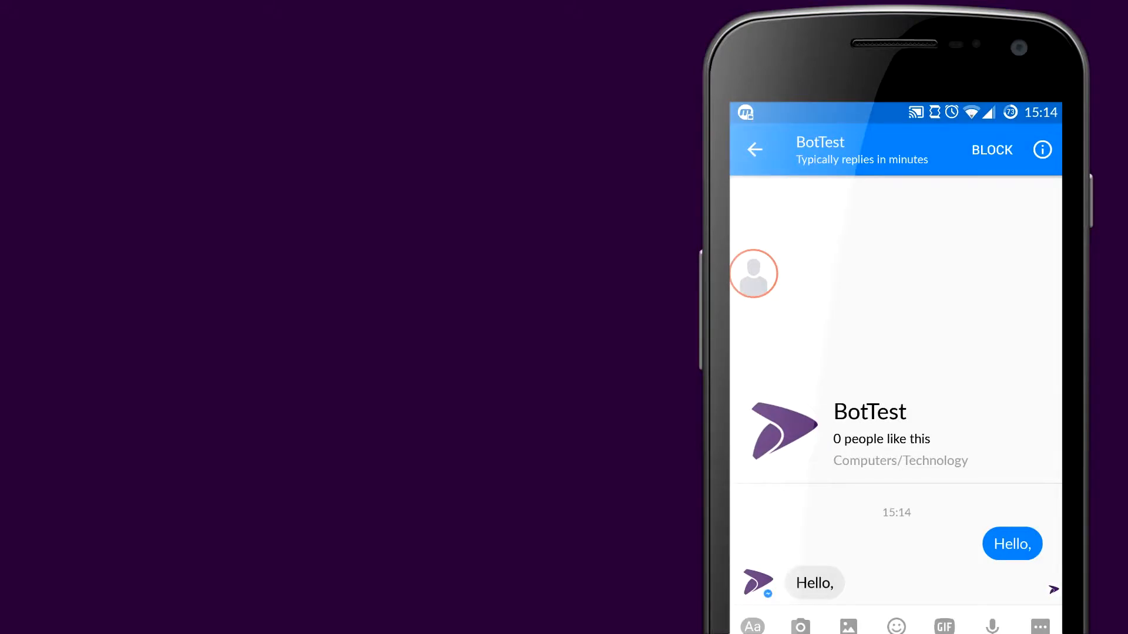
Send 'jobs?' to BotTest, which replies with a Senior software developer job card.
click(798, 428)
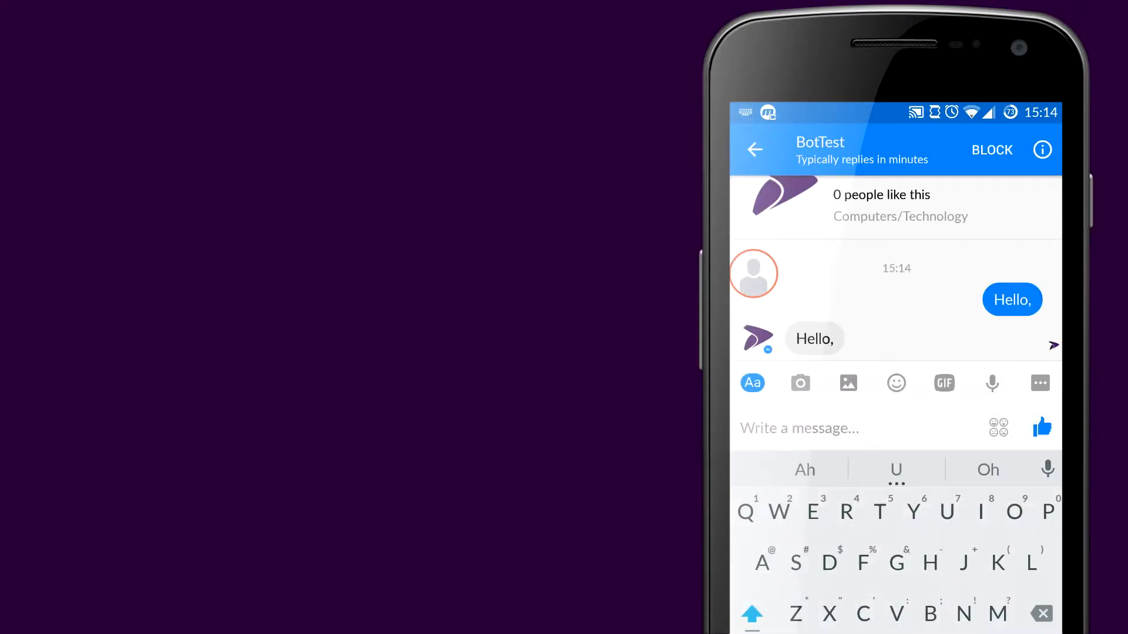
text(jobs?)
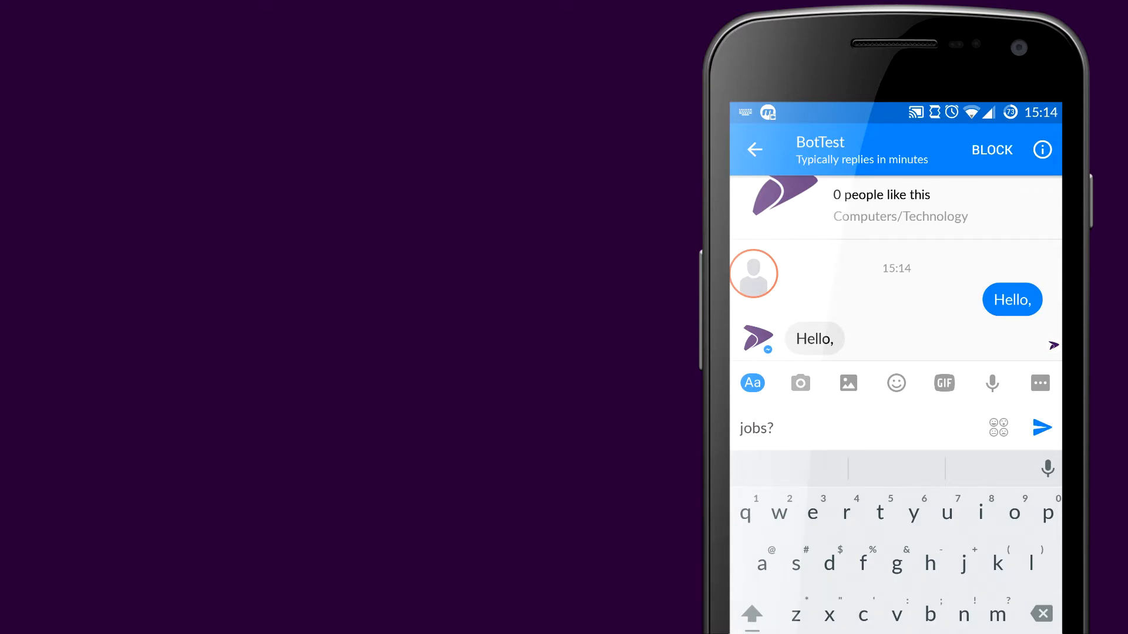
click(1043, 427)
text(d)
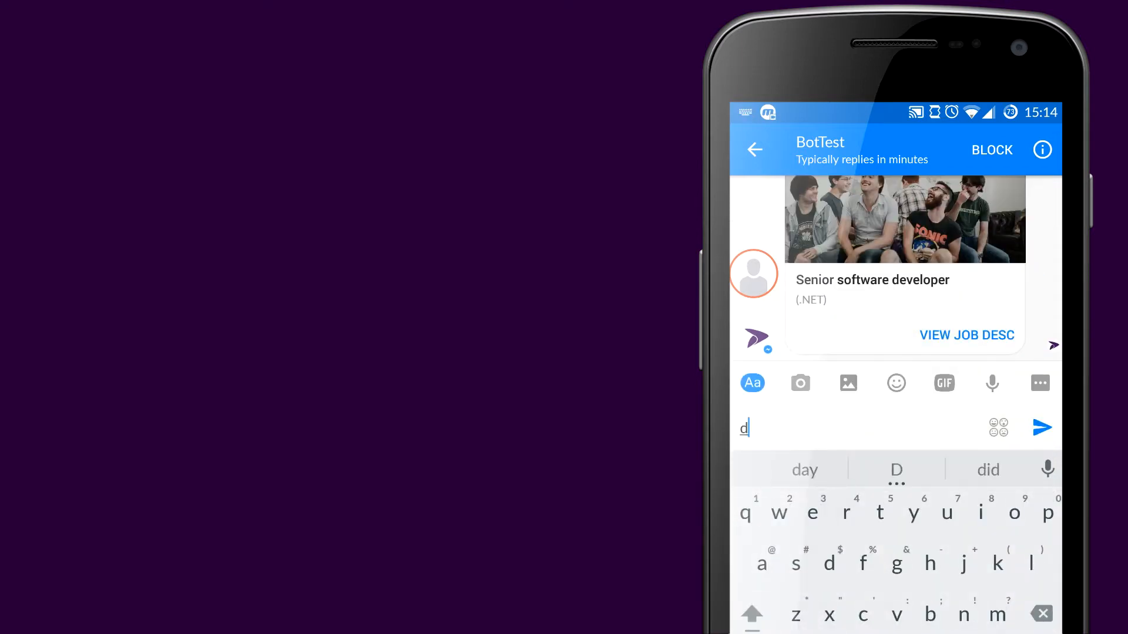
Send 'demo?' to BotTest and start the Surveys demo from its product-demo card.
click(1042, 427)
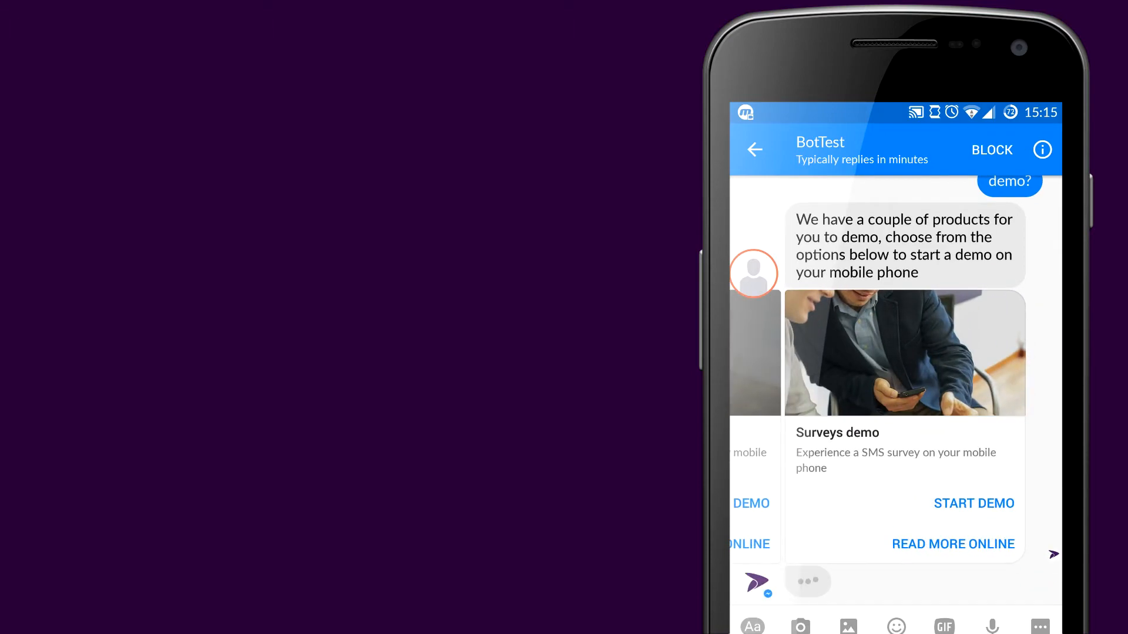
click(973, 503)
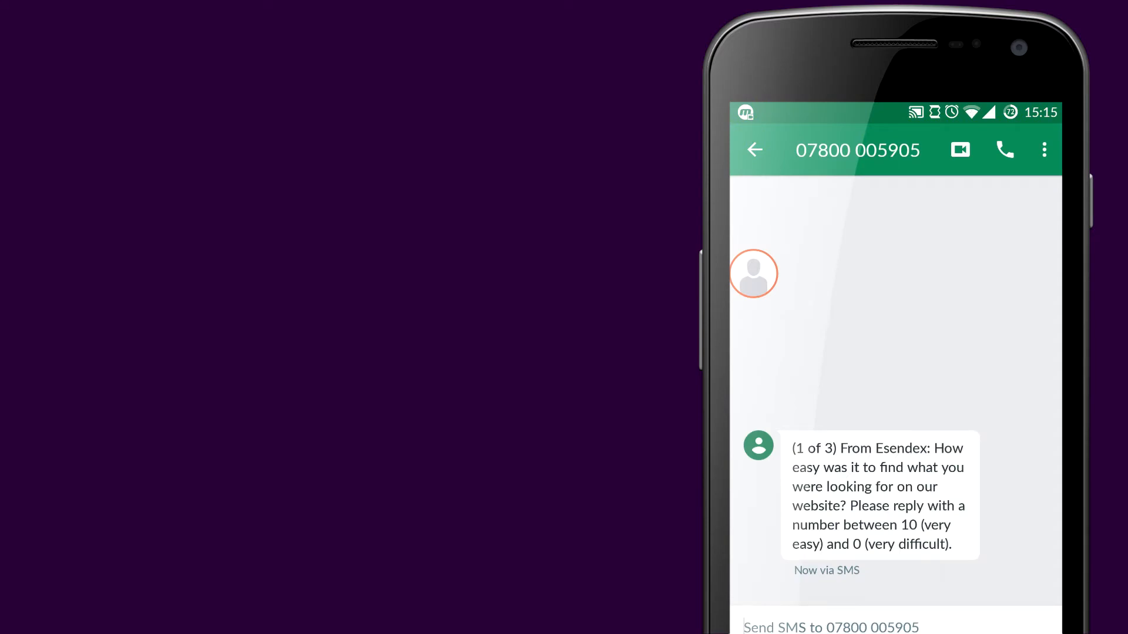
Reply 10 to the first Esendex survey SMS so question 2 of 3 arrives.
click(827, 622)
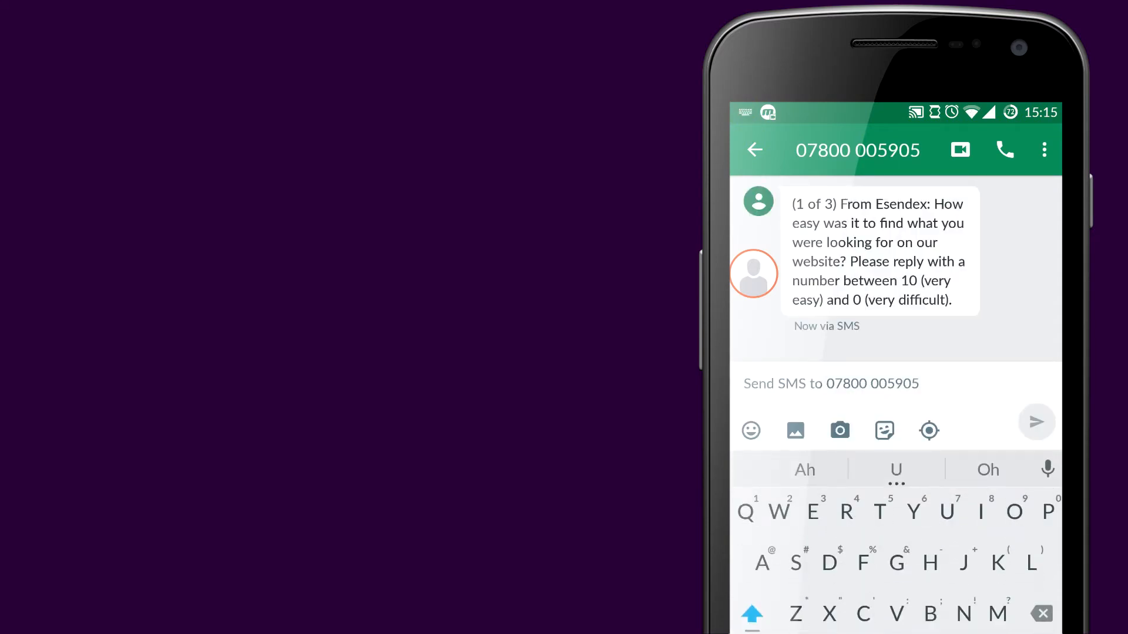
click(1036, 423)
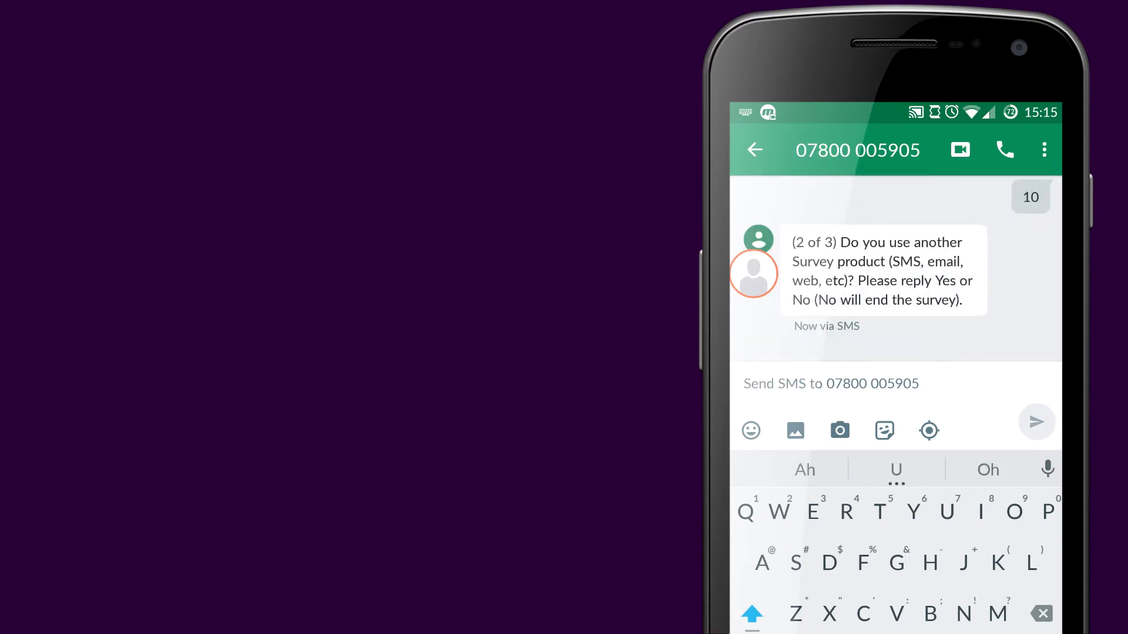
click(1036, 422)
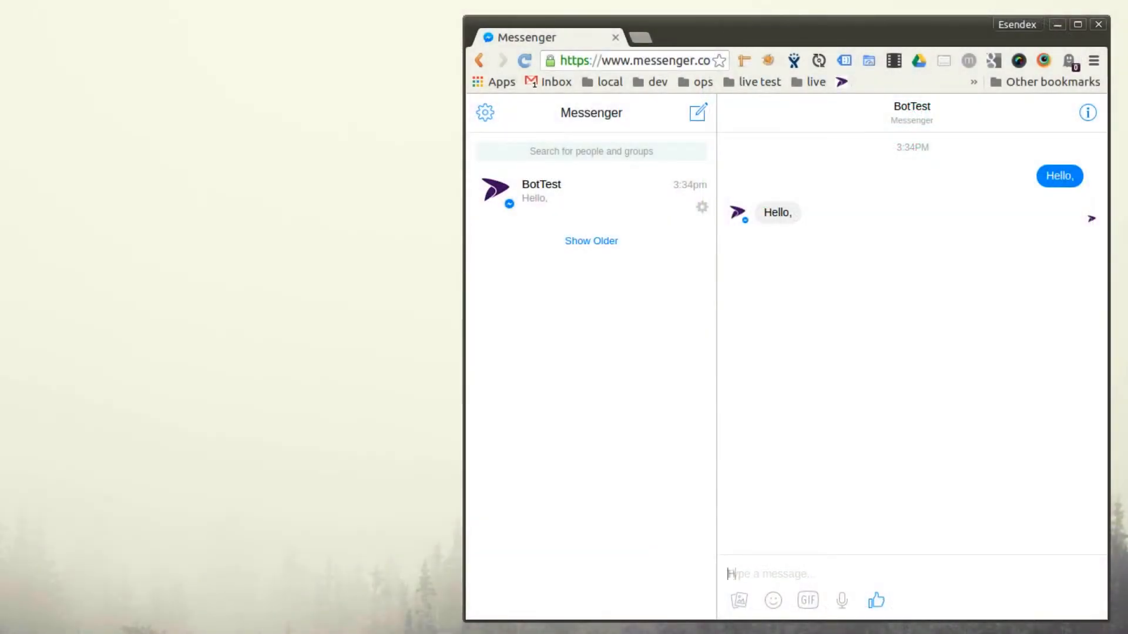
Message BotTest: 'Hi Paul, we're going to need some extra staff in today. Are you able to come in this afternoon'.
text(Hi Paul, we're going t)
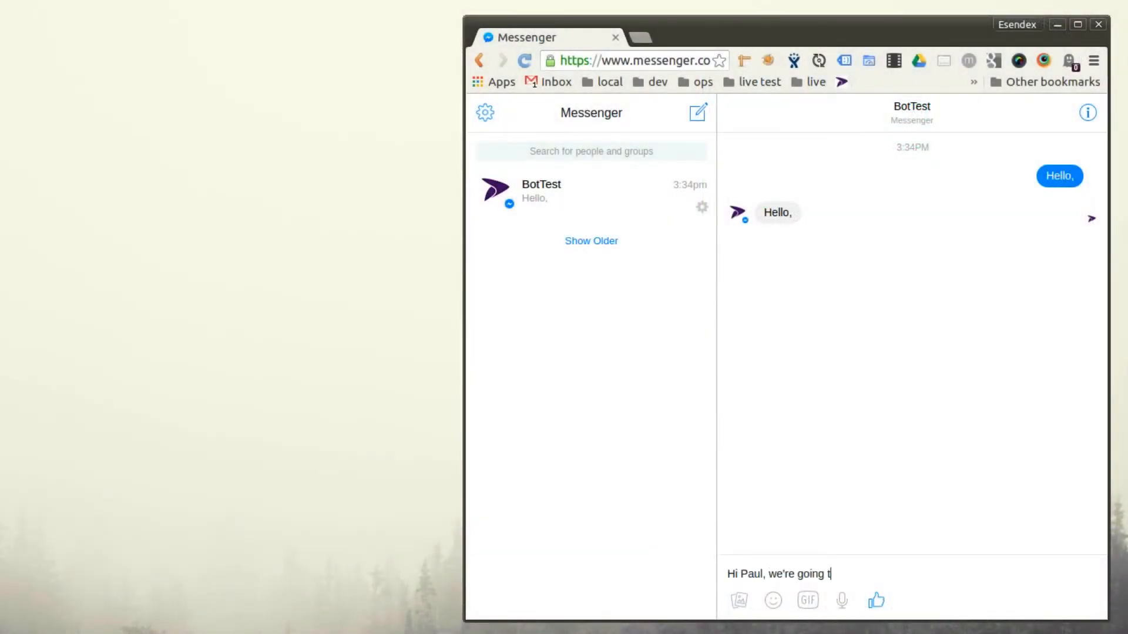
text(o need some extra staff)
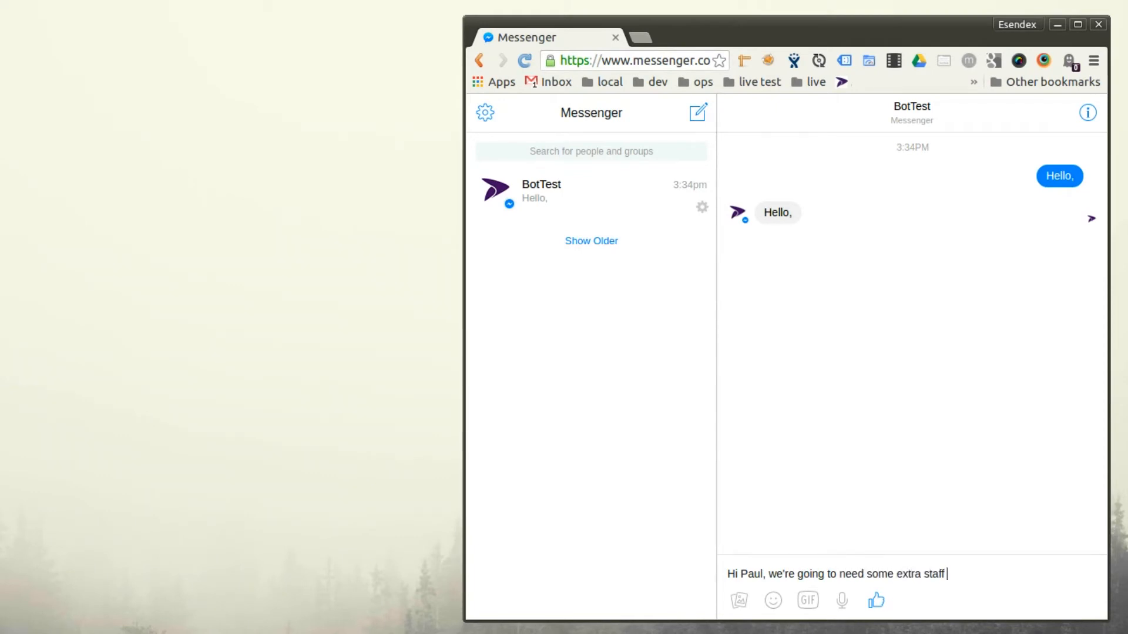
text(in today. Are you ab)
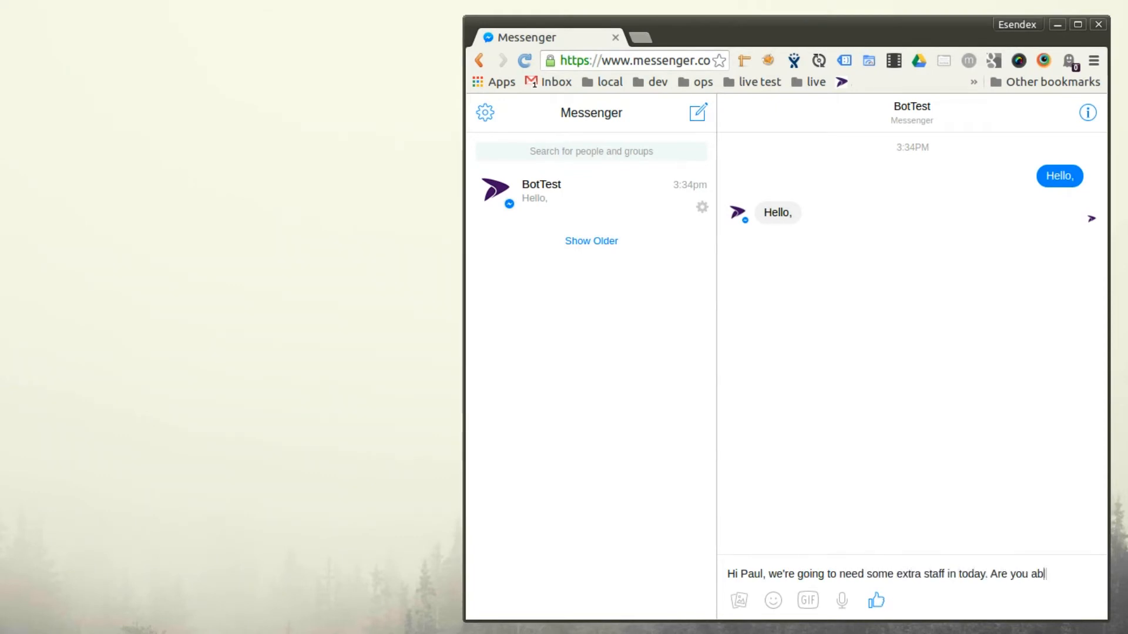
text(le to come in this afternoon)
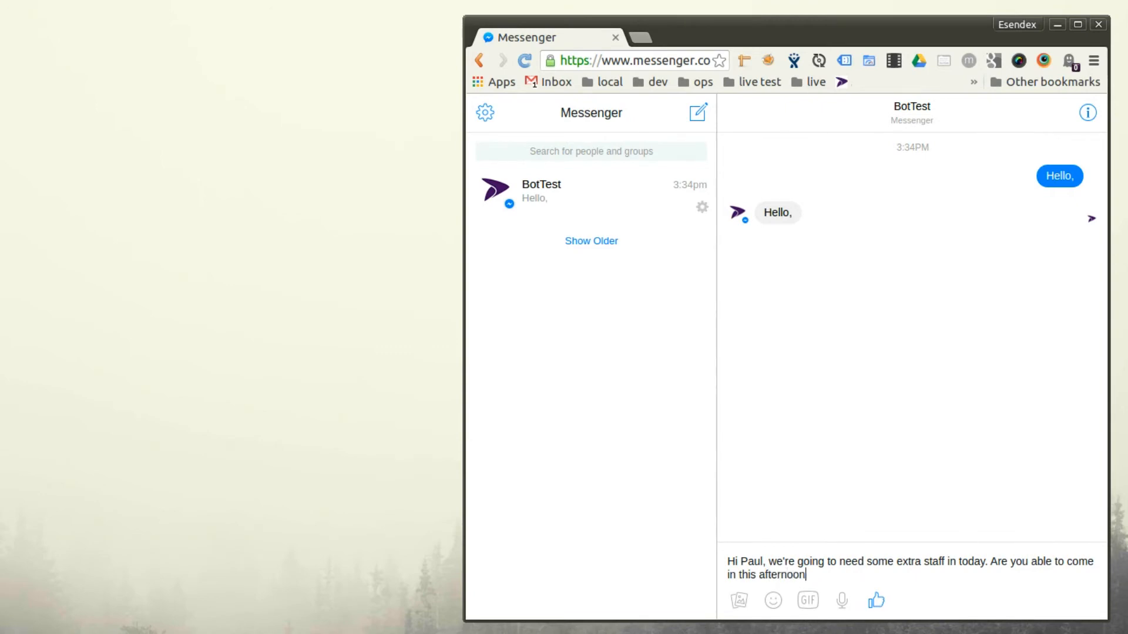
key(Return)
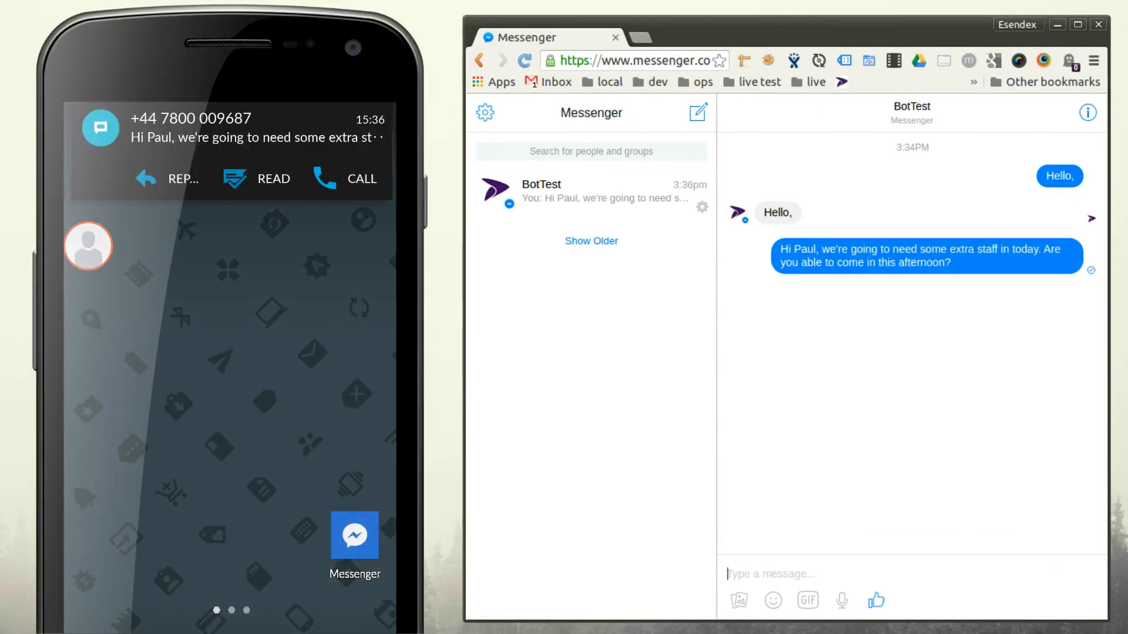
Reply to the staffing SMS with 'Sure, I'll be in by 1pm'.
click(182, 179)
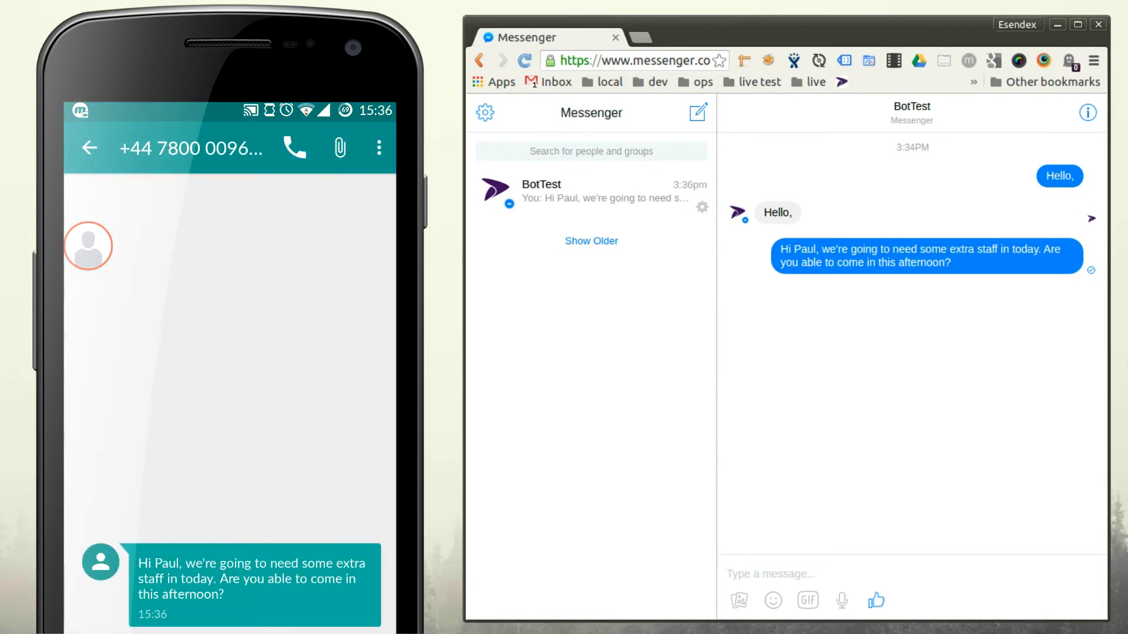
click(190, 426)
text(Sure, I'll be in by 1pm)
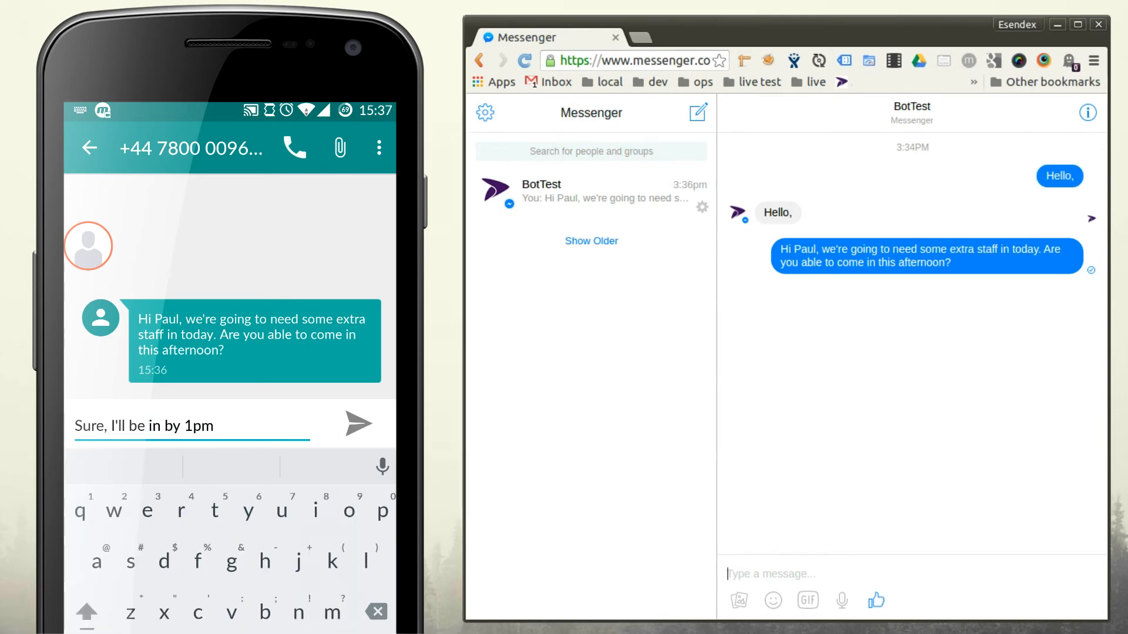
click(359, 424)
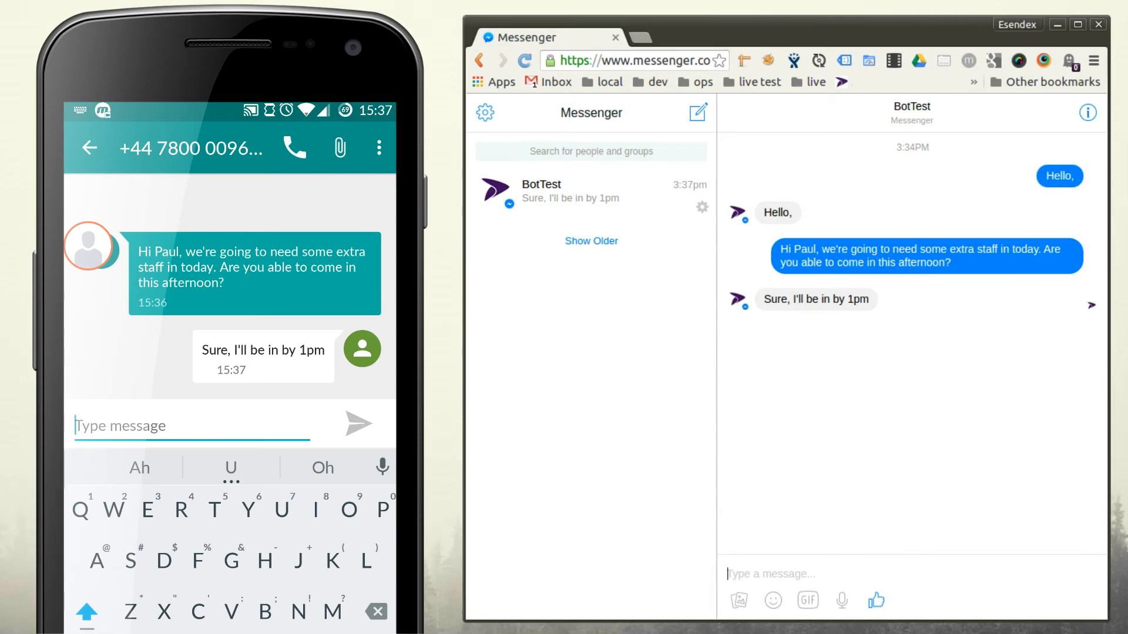
Answer back in web Messenger with 'Great, we'll see you then'.
text(Great, we'll see y)
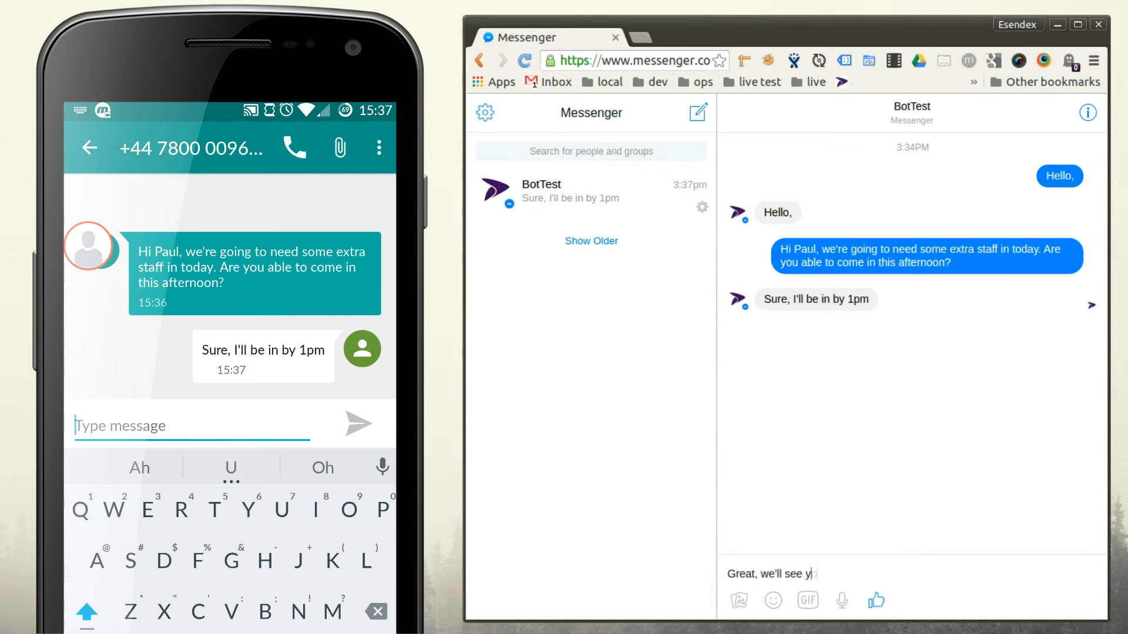
key(Return)
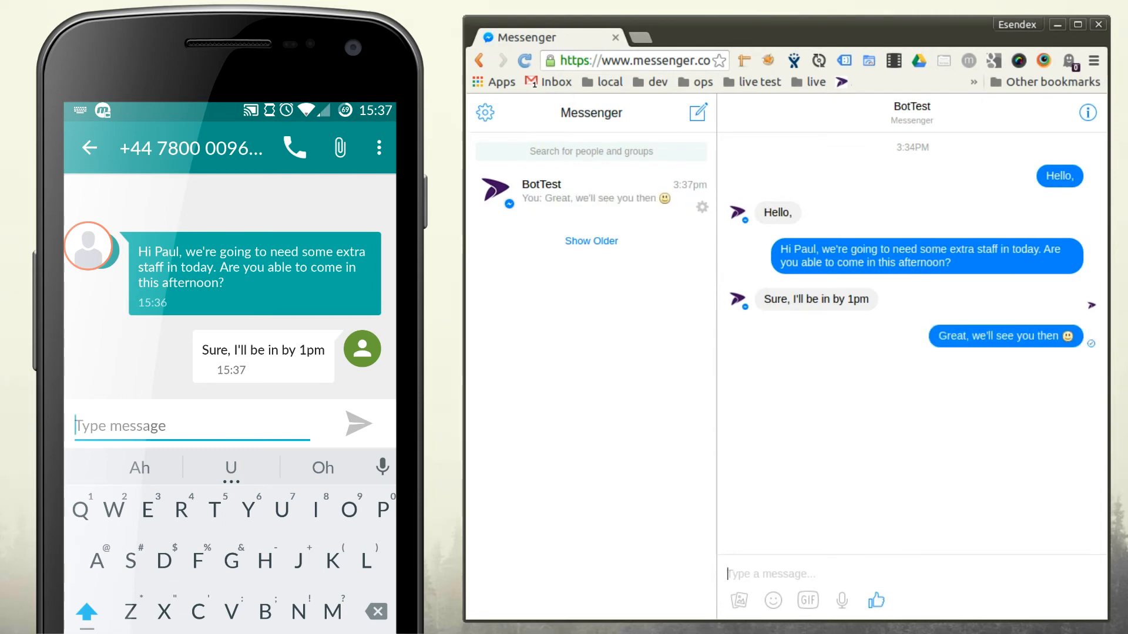